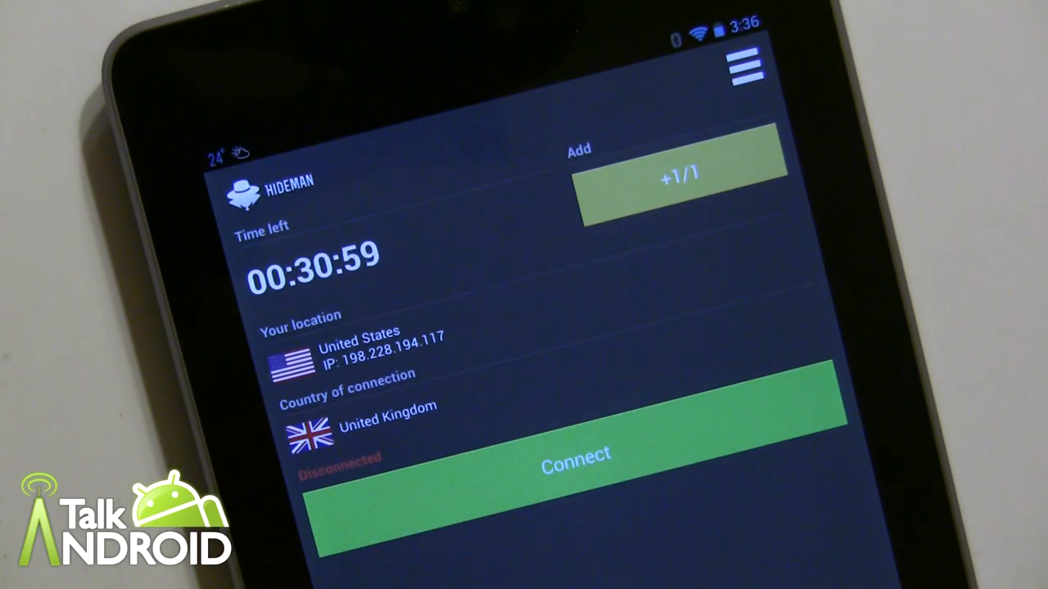
- Choose United Kingdom from the server country list
left_click(576, 455)
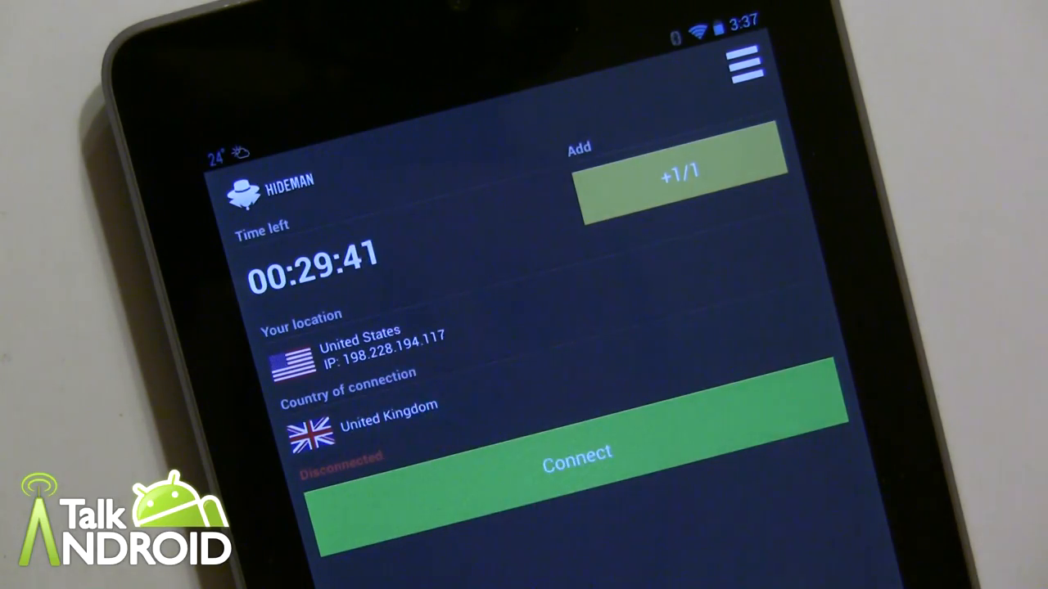
left_click(369, 426)
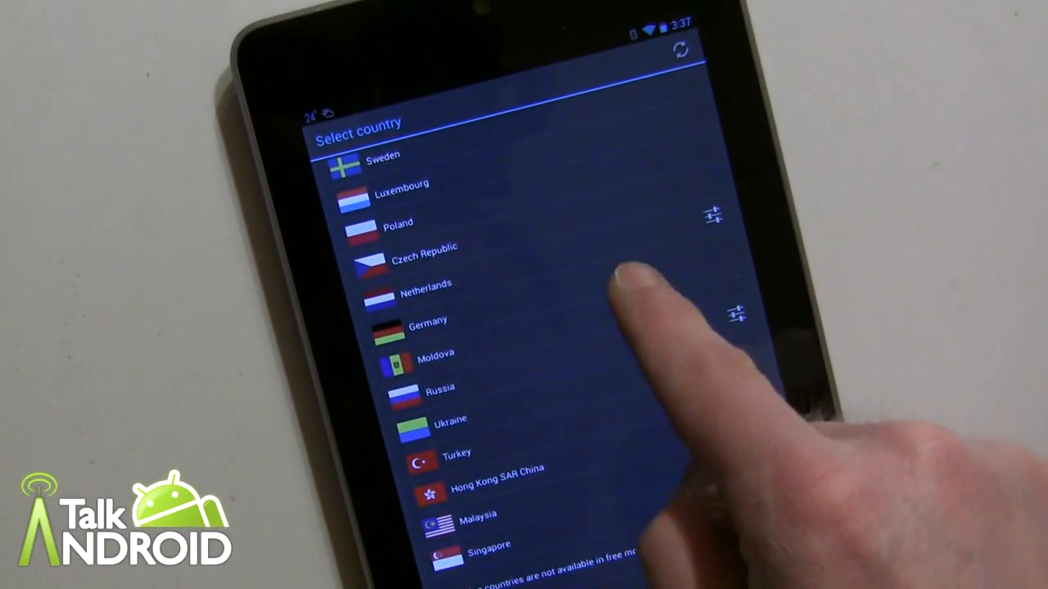
scroll("down", 3)
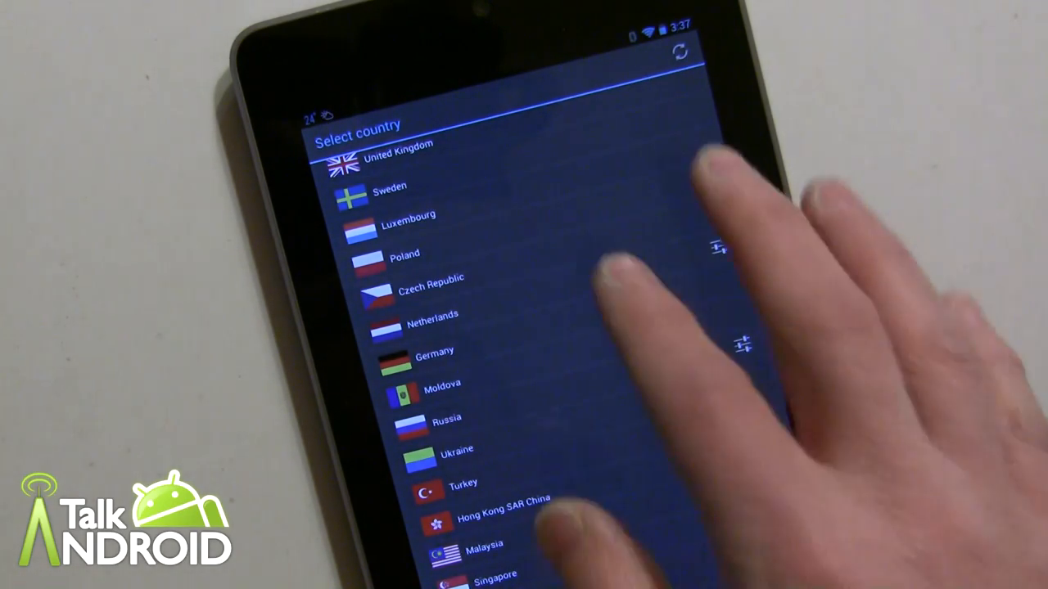
scroll("down", 3)
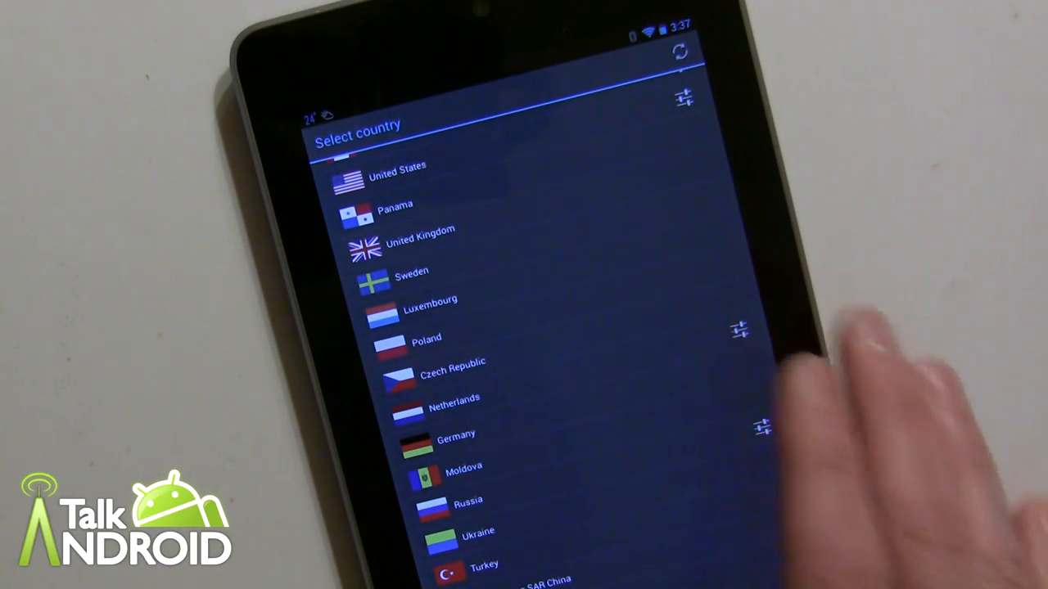
scroll("down", 3)
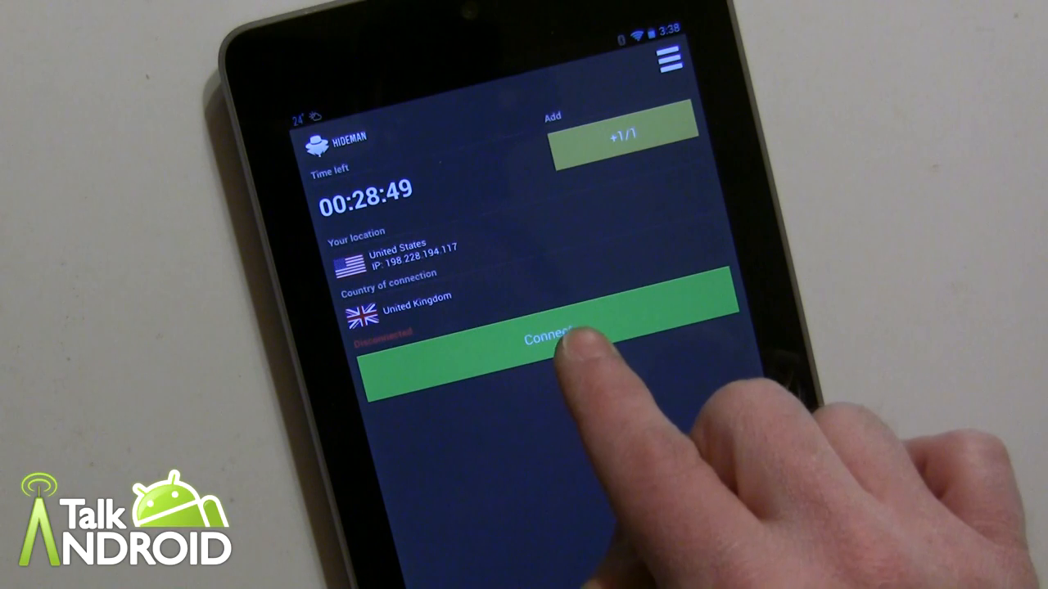
- Connect so the status shows Connected with a United Kingdom IP address
left_click(557, 338)
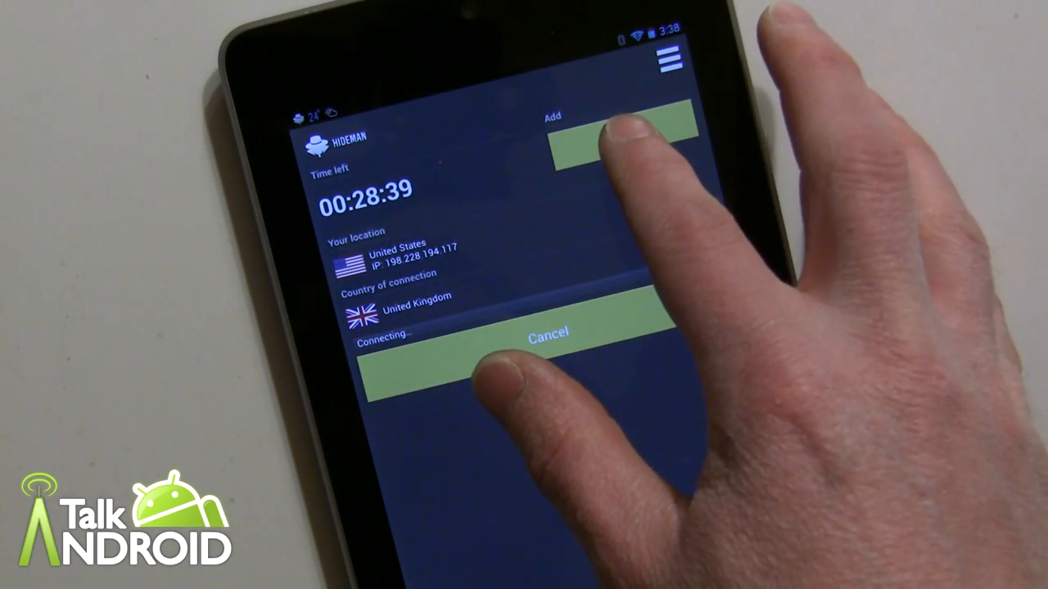
left_click(622, 139)
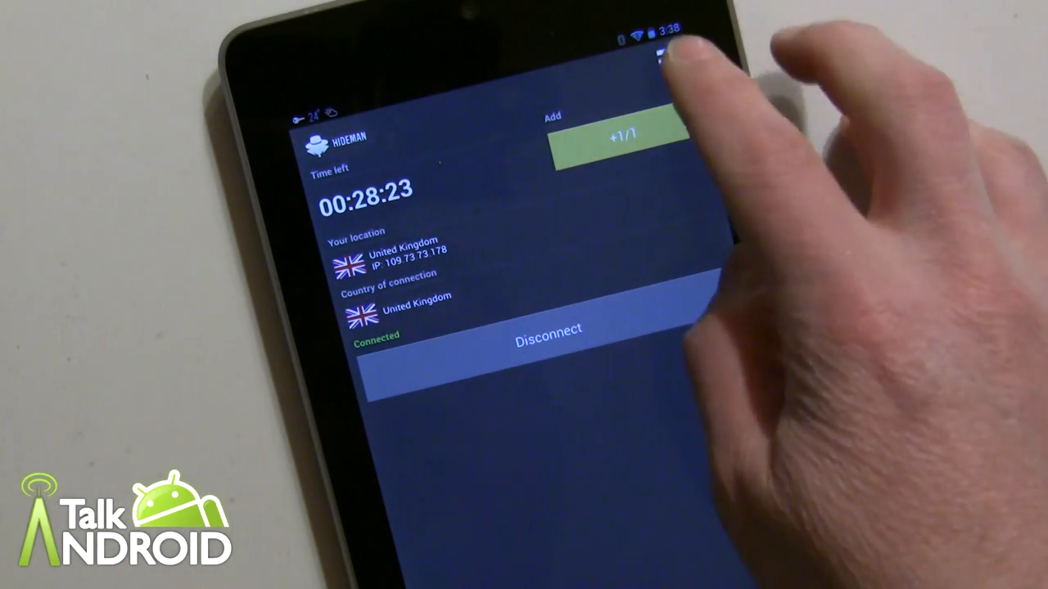
- Show the app menu with Select country, Support, Purchase, Settings, About and Exit
left_click(671, 56)
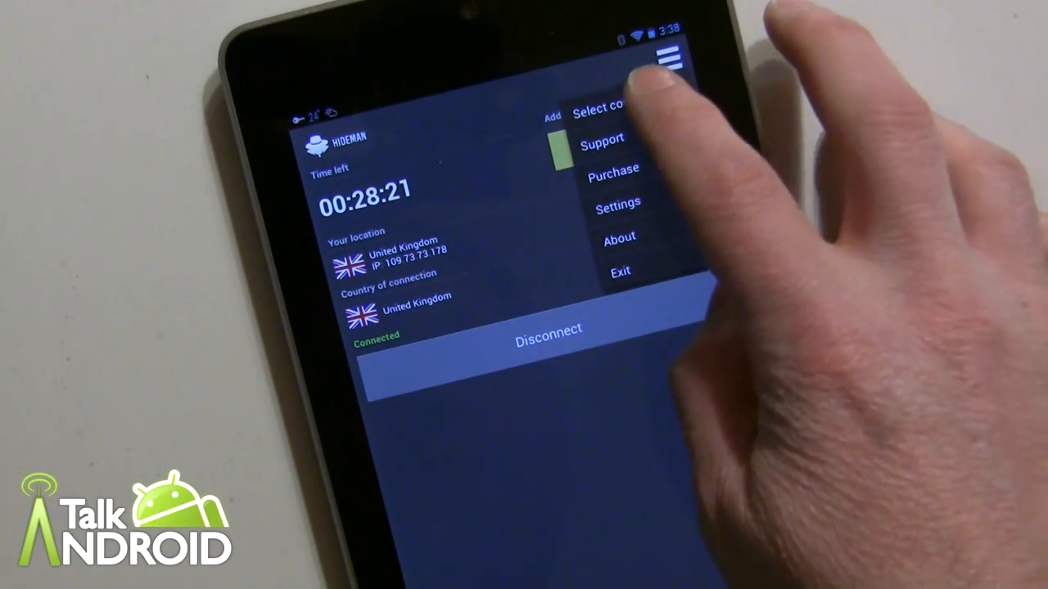
left_click(610, 106)
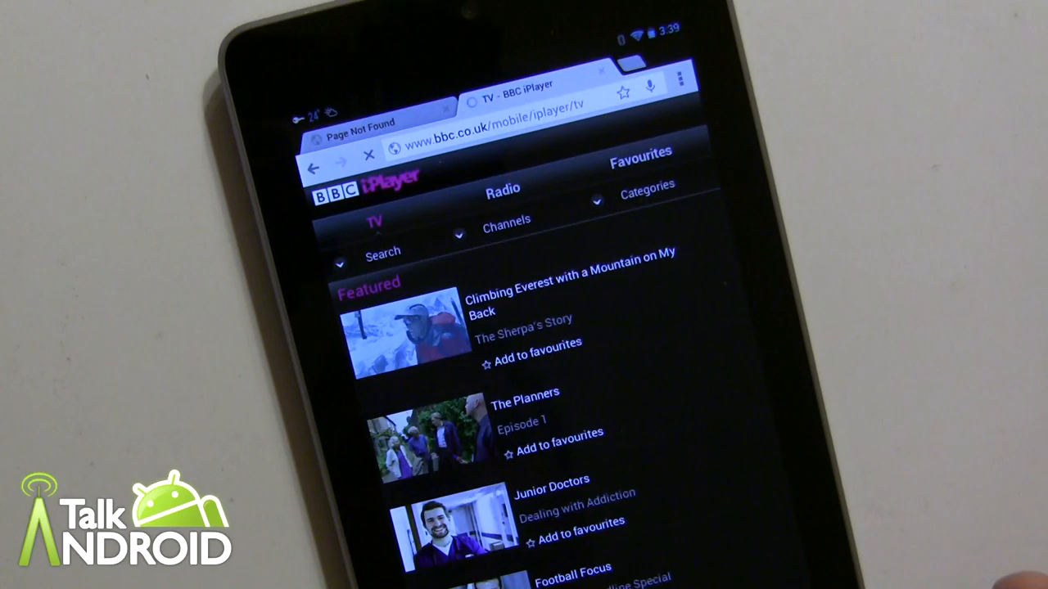
- Load bbc.co.uk/mobile/iplayer/tv in Chrome and browse the Featured programmes
left_click(410, 335)
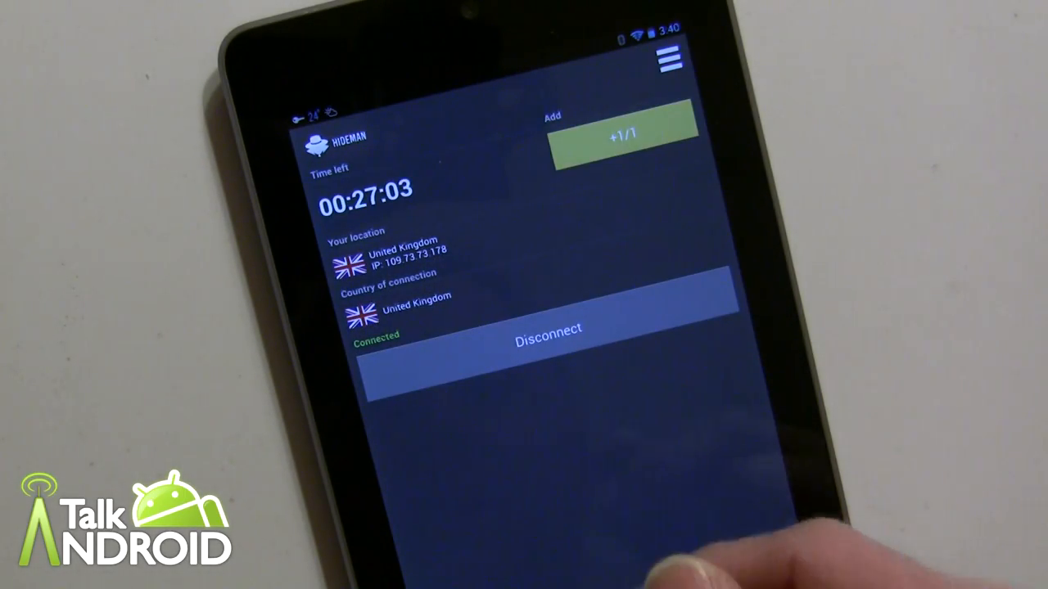
- Disconnect from the UK server and set the connection country back to Automatically
left_click(548, 328)
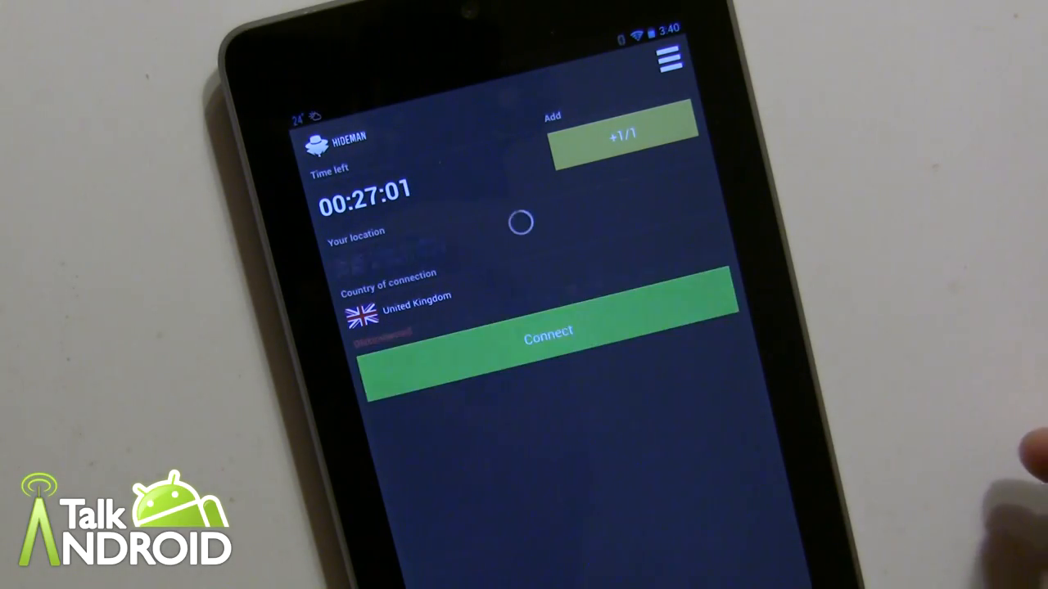
left_click(669, 59)
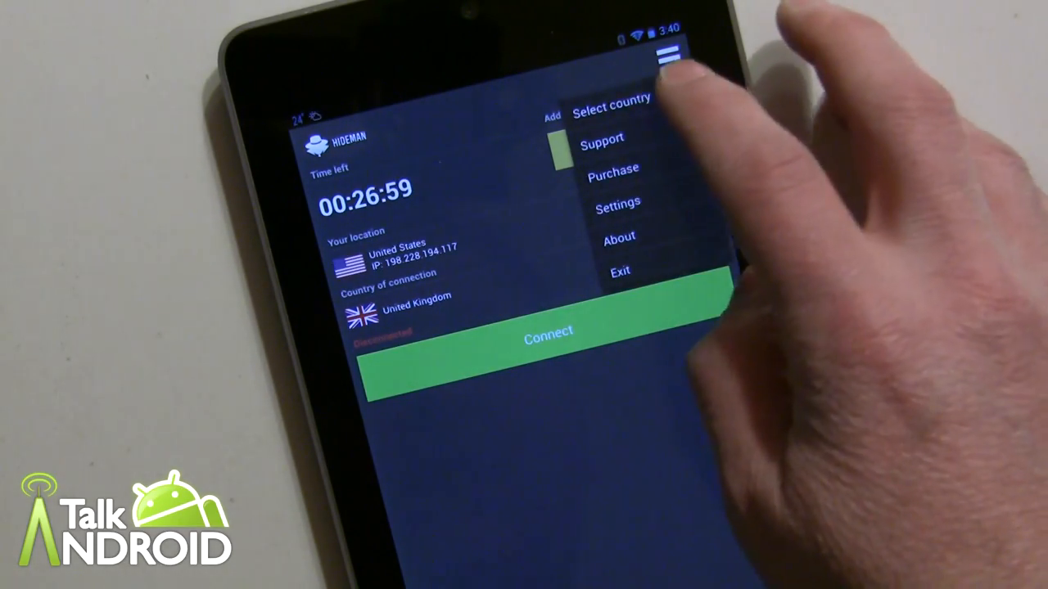
left_click(610, 98)
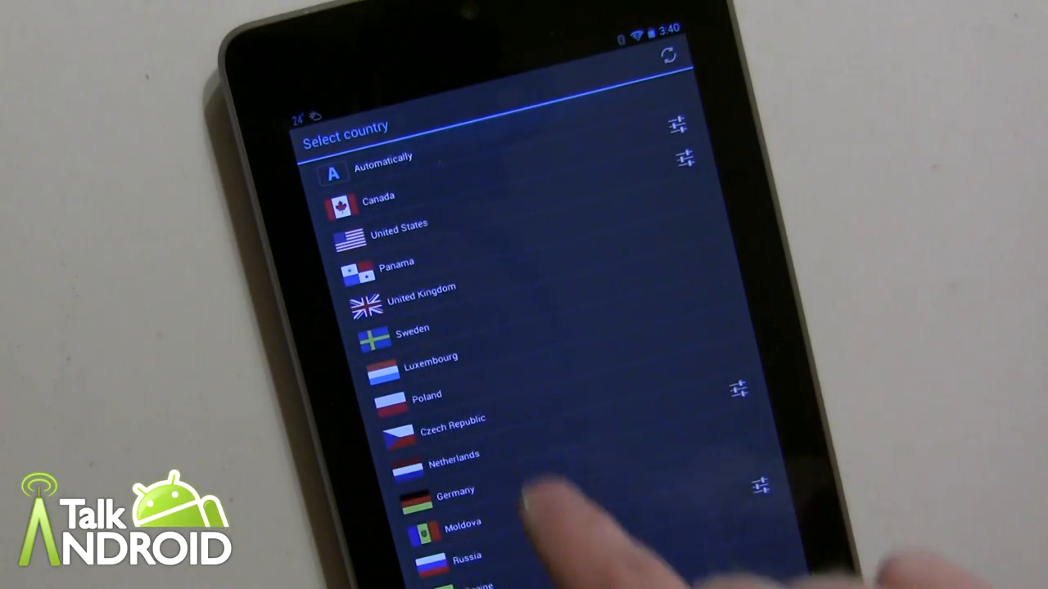
left_click(383, 170)
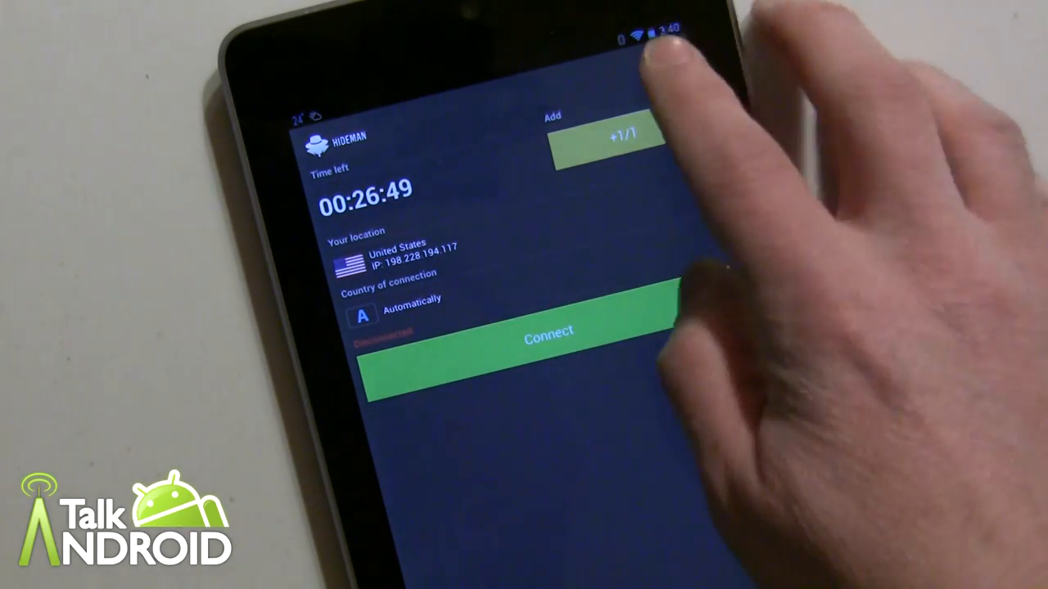
left_click(670, 57)
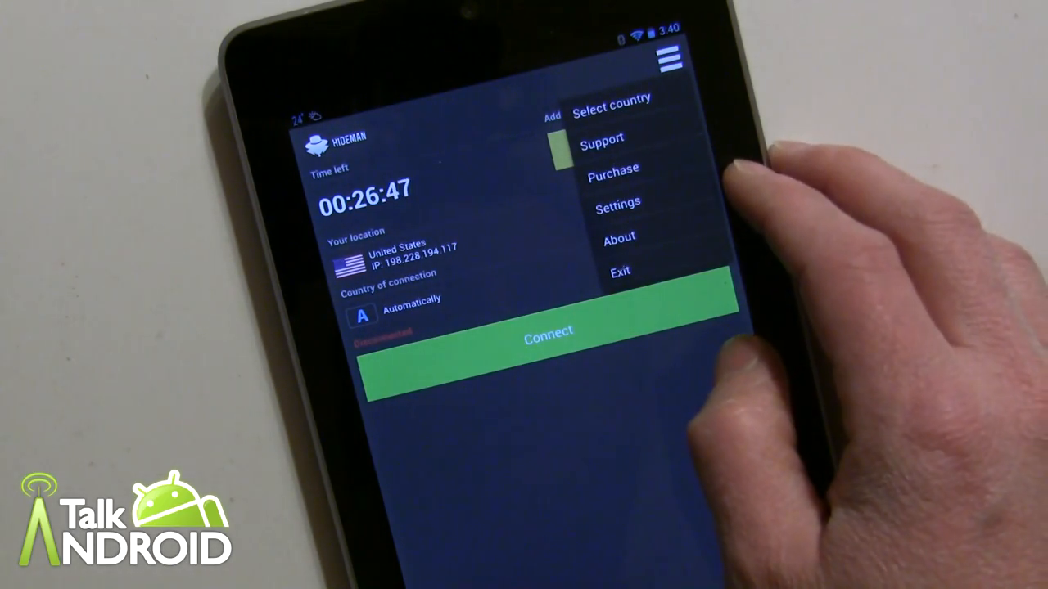
- Show the Purchase price list with hour packages and monthly or yearly subscriptions
left_click(613, 167)
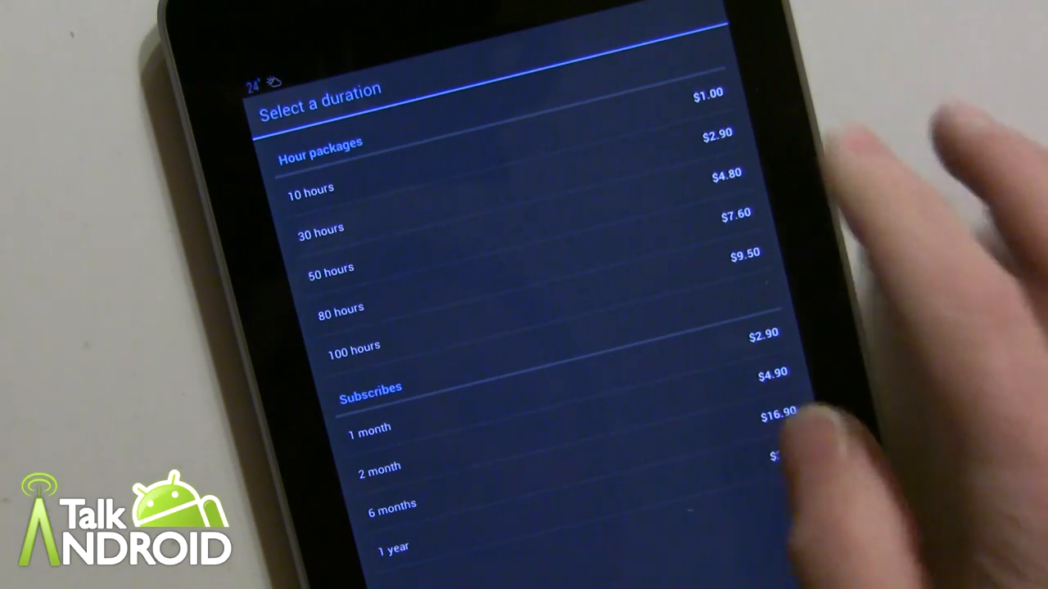
mouse_move(802, 450)
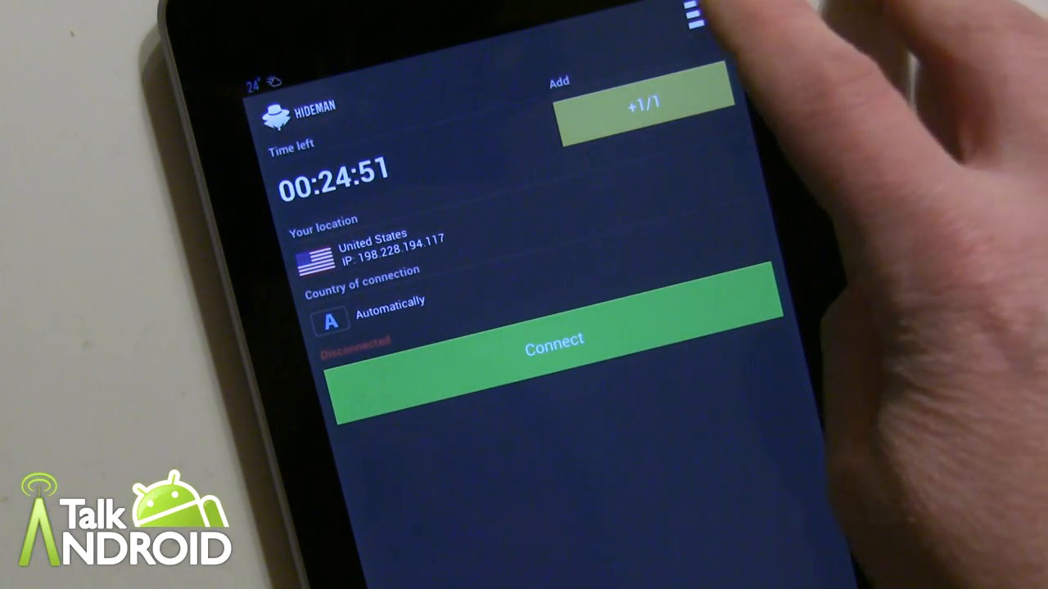
- Reach the server country list via Select country, with Automatically still chosen
left_click(693, 17)
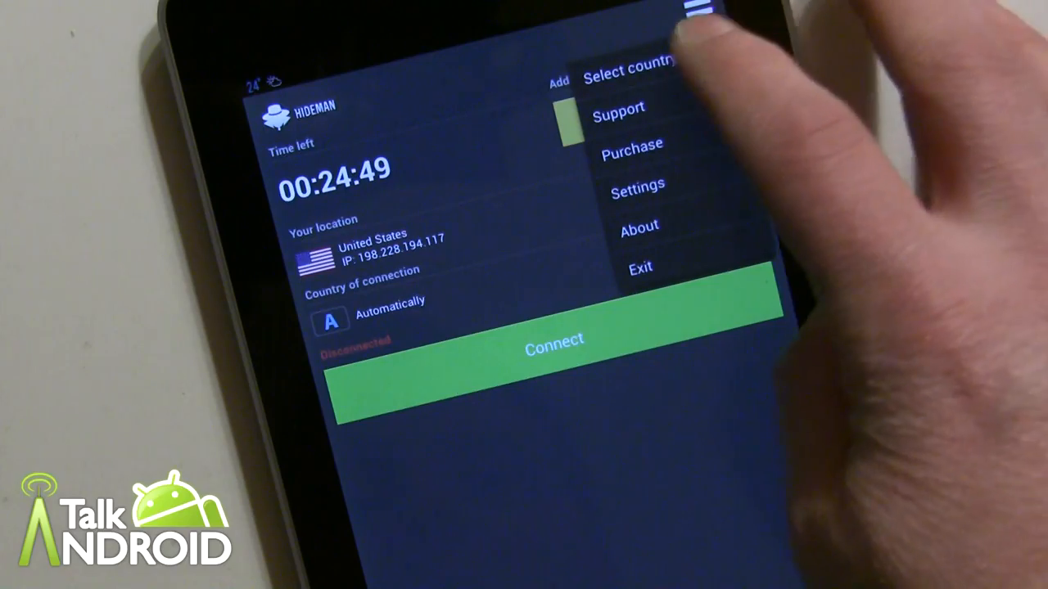
left_click(628, 68)
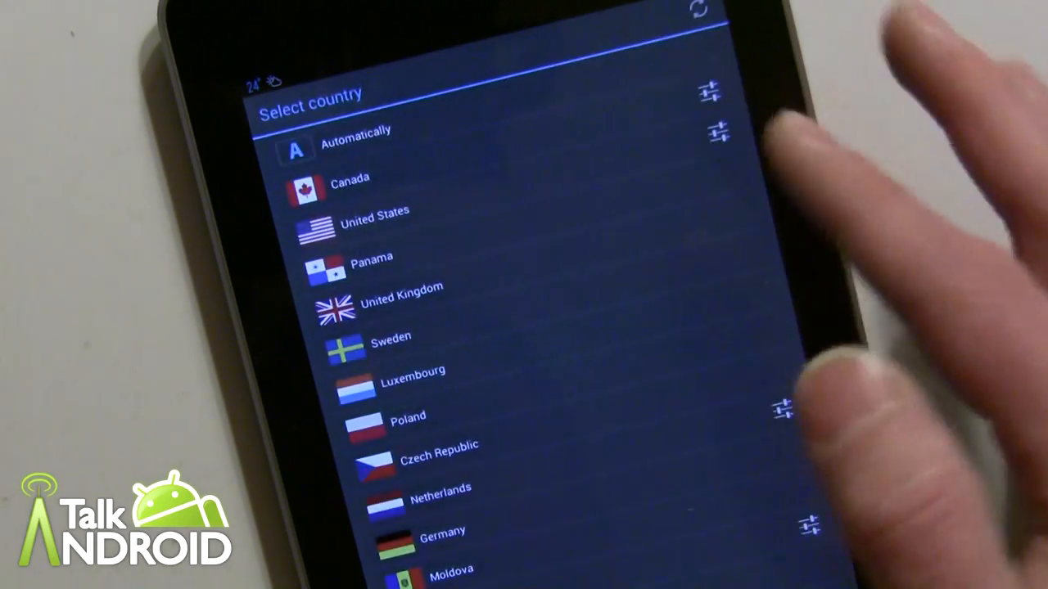